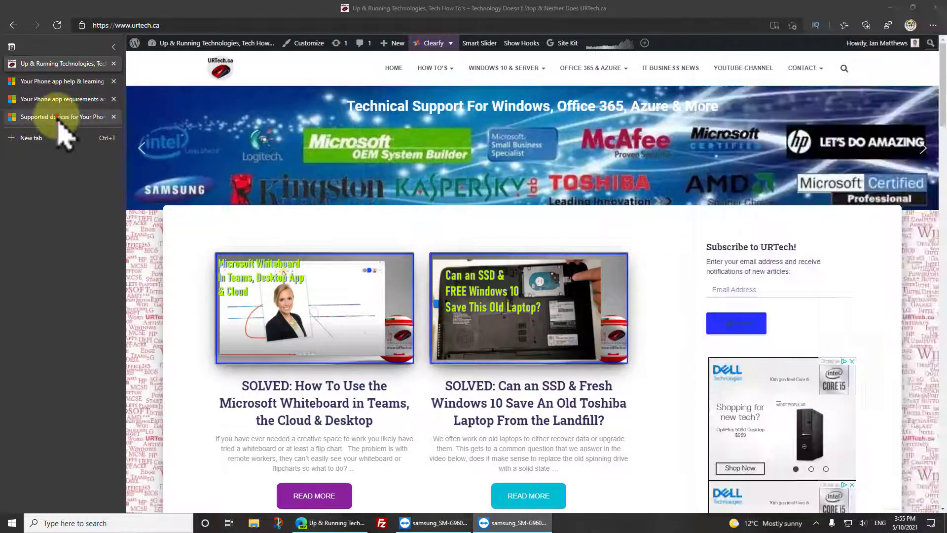
Review the supported devices page on the URTech site and return to its home page
{"action": "left_click", "coordinate": [60, 116]}
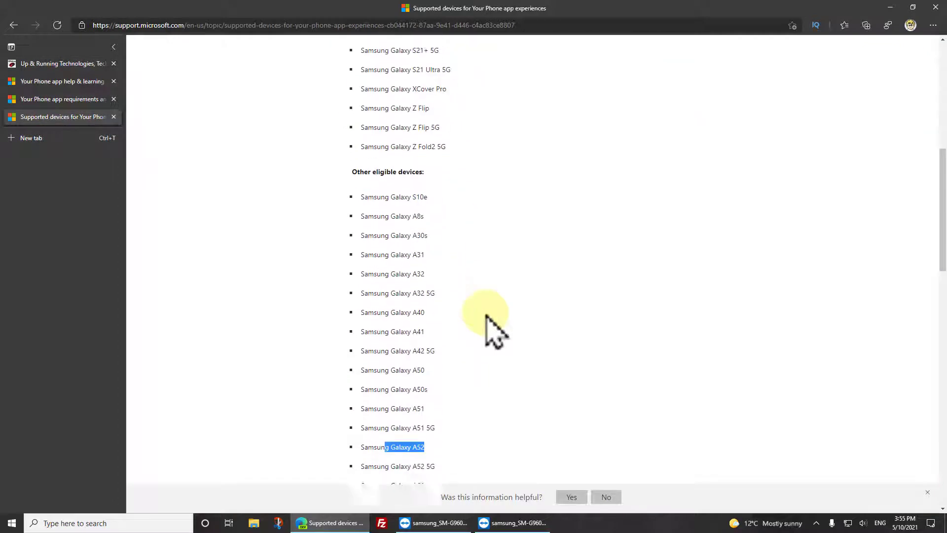
{"action": "scroll", "scroll_direction": "down", "scroll_amount": 3}
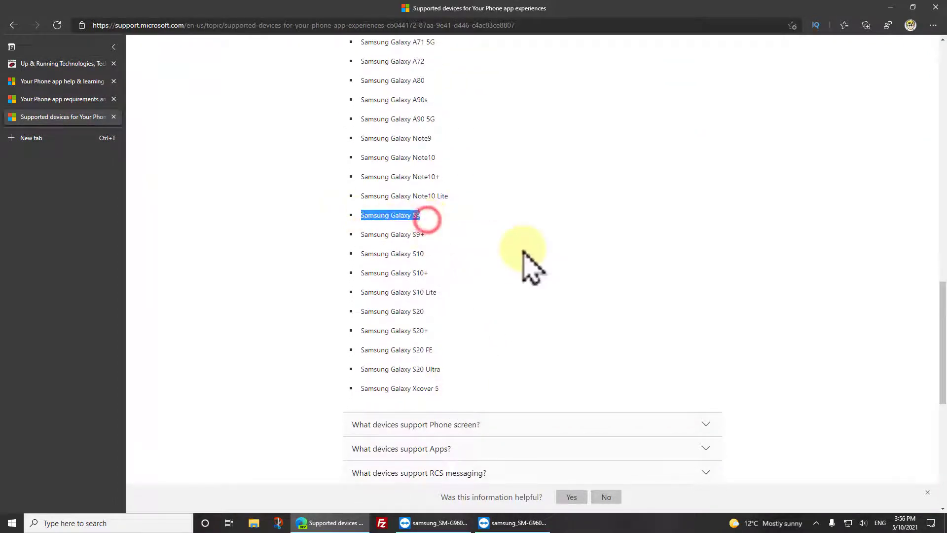
{"action": "scroll", "scroll_direction": "down", "scroll_amount": 3}
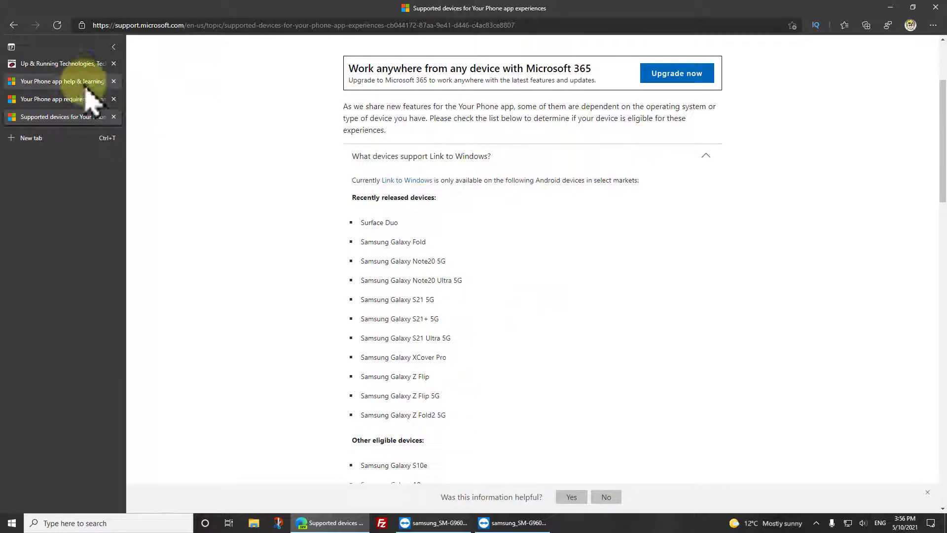
{"action": "left_click", "coordinate": [58, 63]}
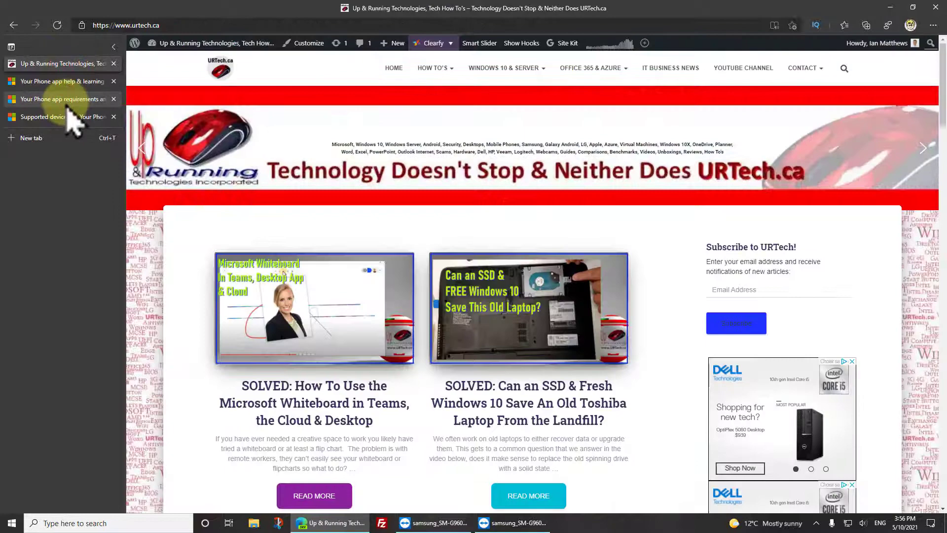
Launch the Your Phone app from the Windows 10 Start menu search
{"action": "left_click", "coordinate": [8, 523]}
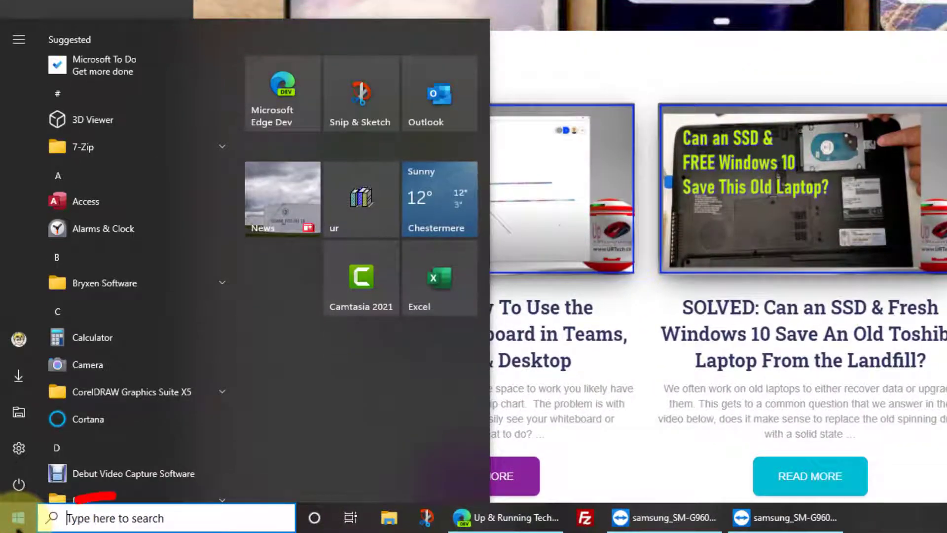
{"action": "type", "text": "your p"}
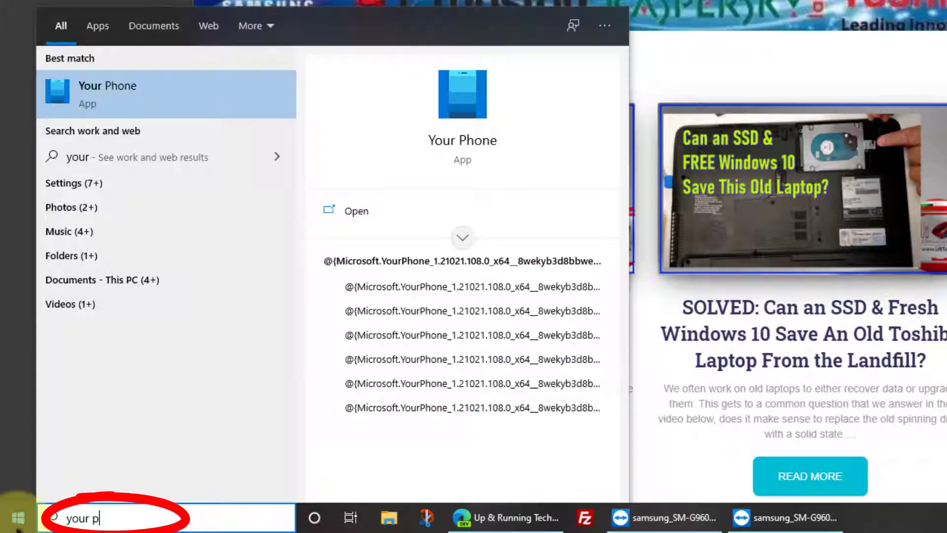
{"action": "type", "text": "hone"}
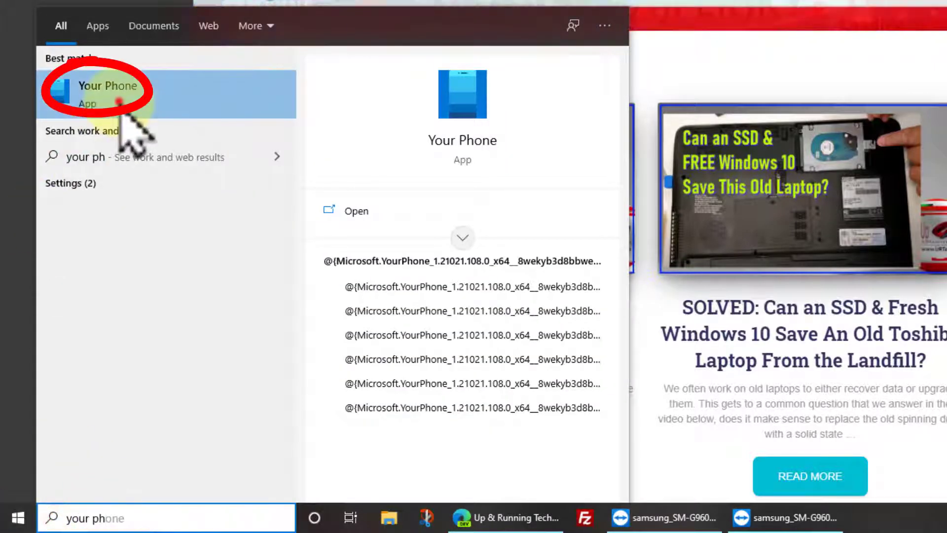
{"action": "left_click", "coordinate": [107, 85]}
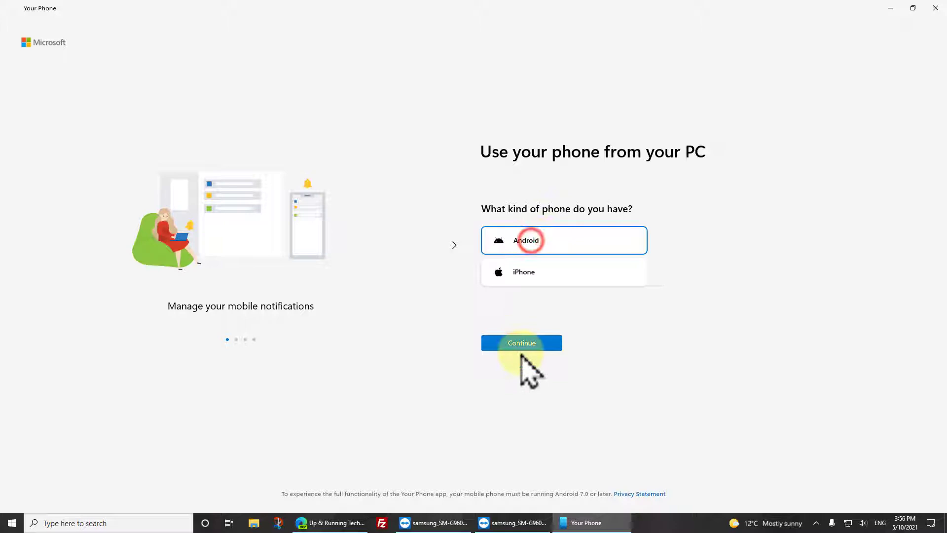
Choose Android, then find and install Your Phone Companion from the Play Store on the phone
{"action": "left_click", "coordinate": [521, 342]}
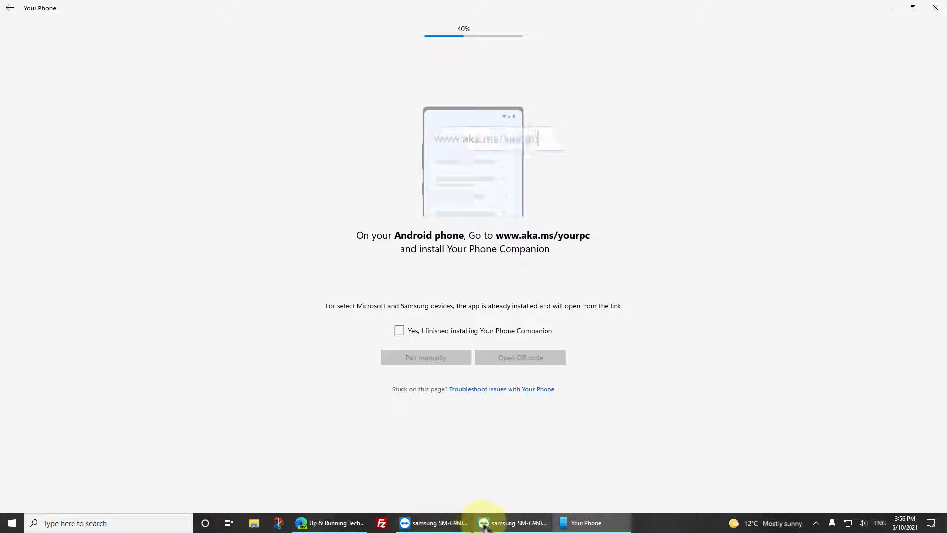
{"action": "left_click", "coordinate": [512, 523]}
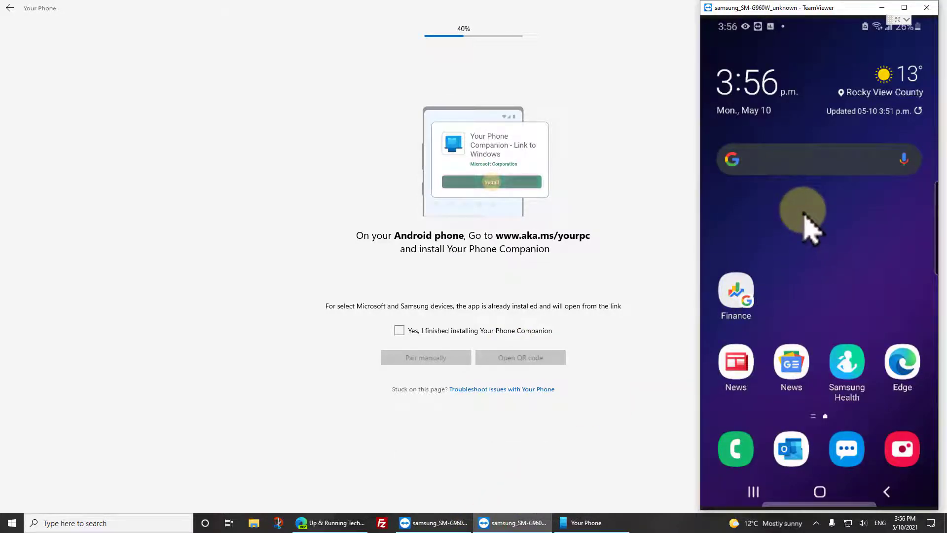
{"action": "left_click", "coordinate": [491, 181]}
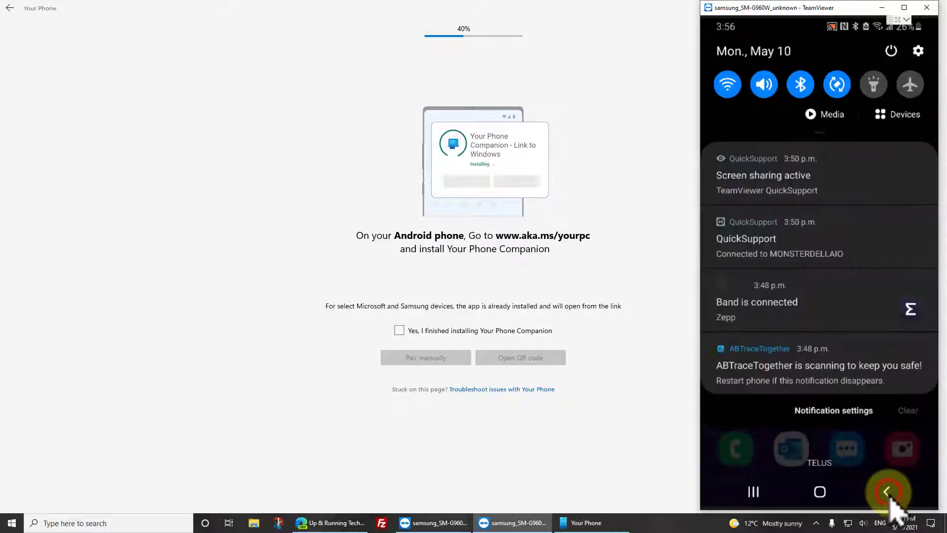
{"action": "left_click", "coordinate": [887, 491]}
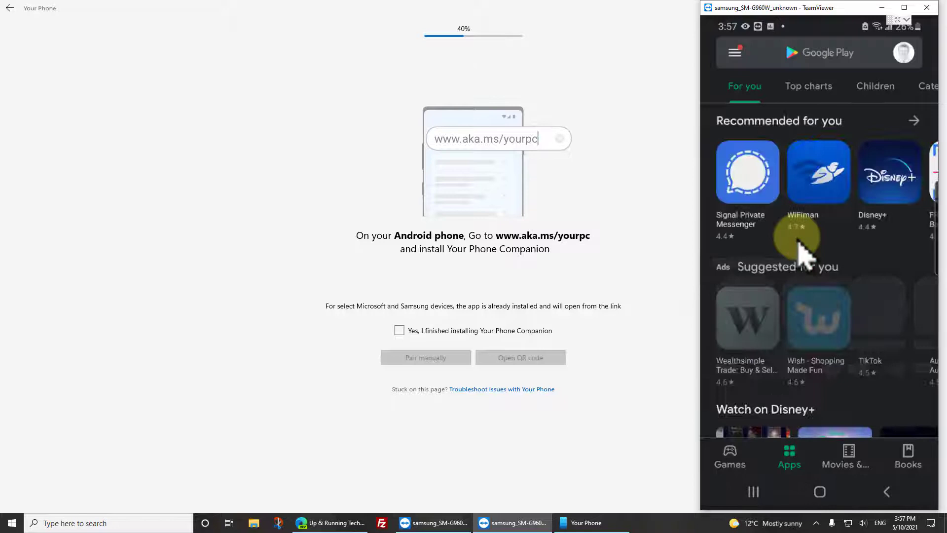
{"action": "type", "text": "your phone companion"}
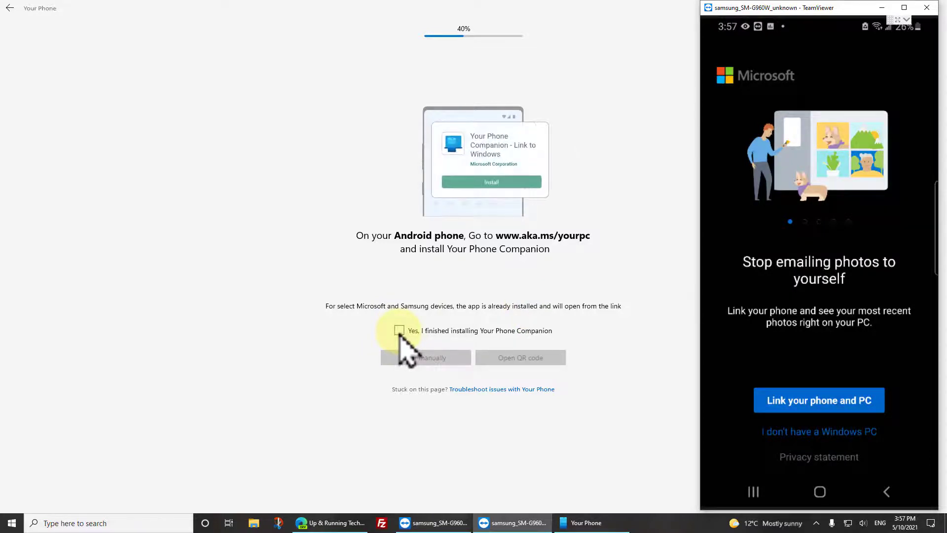
Confirm Your Phone Companion is installed and bring up the linking QR code
{"action": "left_click", "coordinate": [400, 331]}
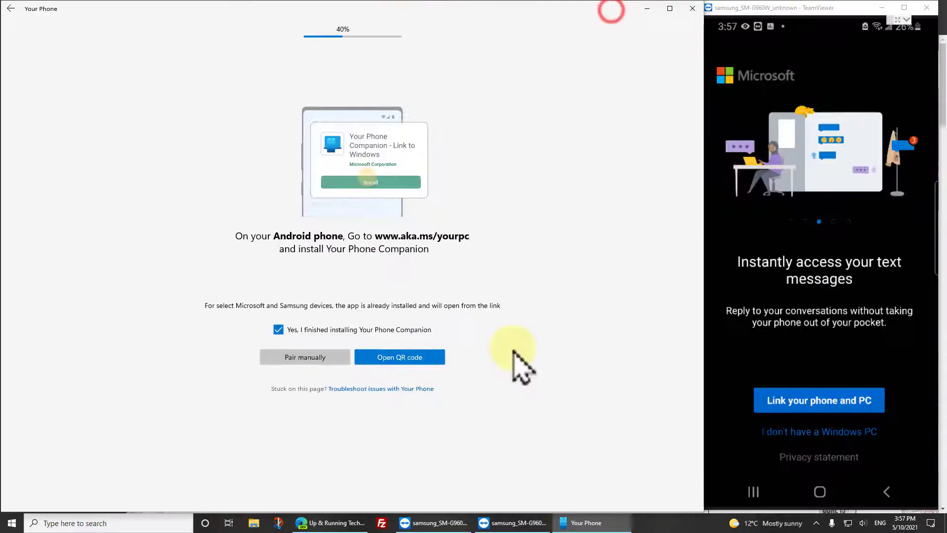
{"action": "left_click", "coordinate": [399, 357]}
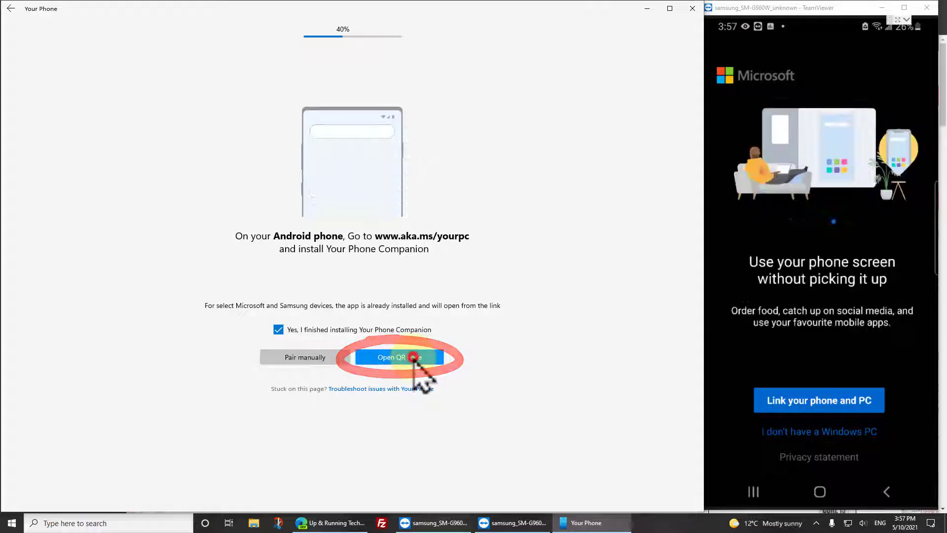
{"action": "left_click", "coordinate": [390, 357]}
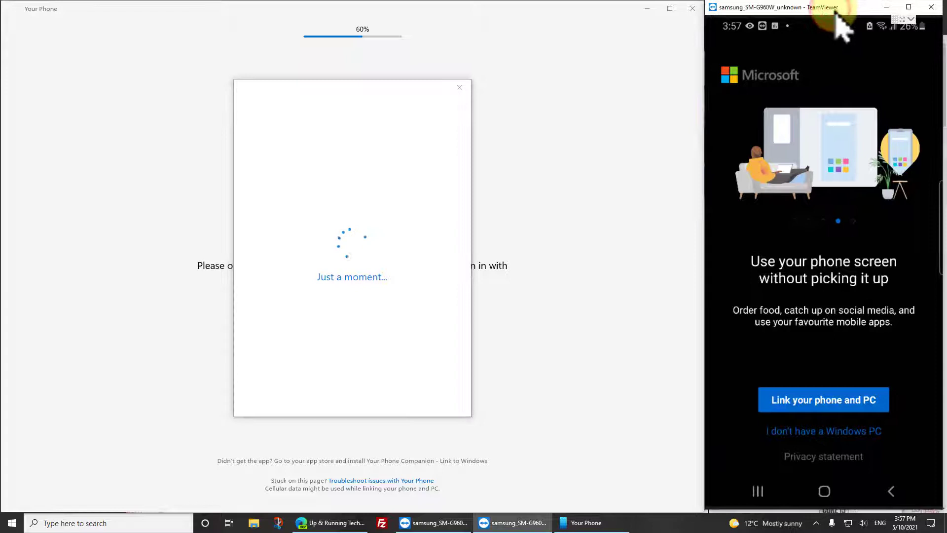
Link the Galaxy S9 to the PC by signing in with Microsoft and approving the final permission
{"action": "left_click", "coordinate": [823, 399]}
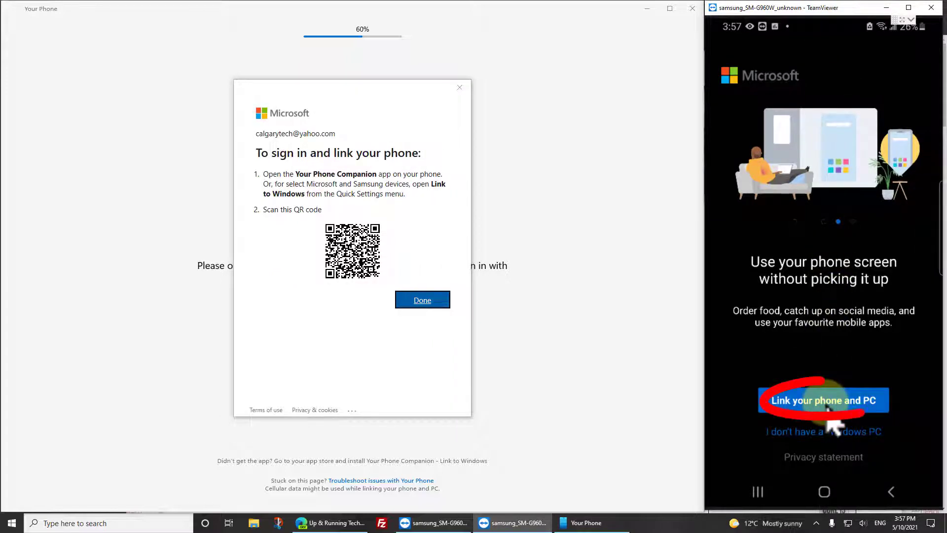
{"action": "left_click", "coordinate": [822, 400]}
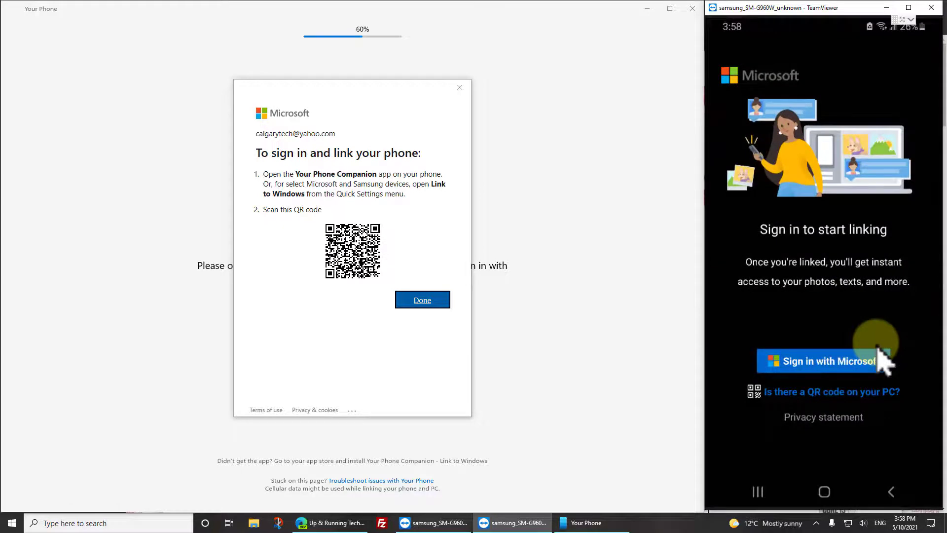
{"action": "left_click", "coordinate": [826, 362]}
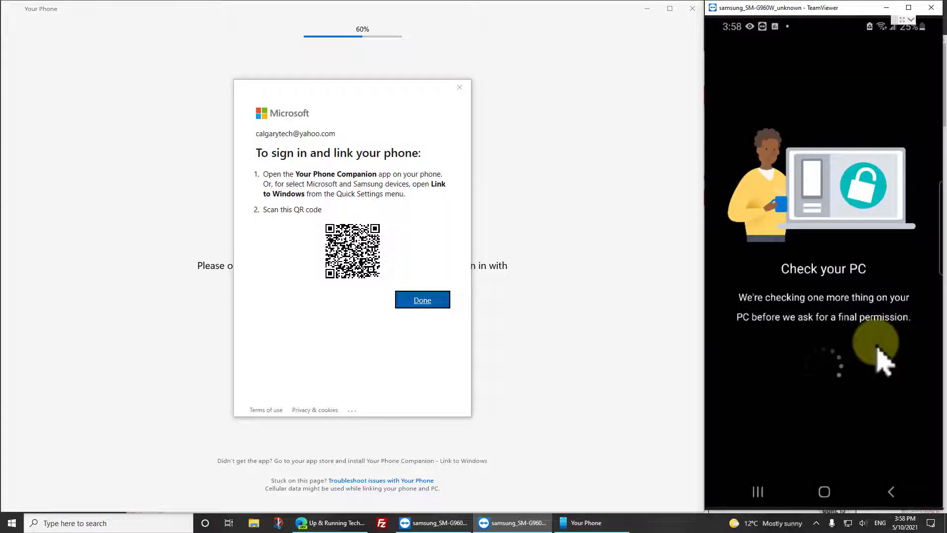
{"action": "left_click", "coordinate": [422, 300]}
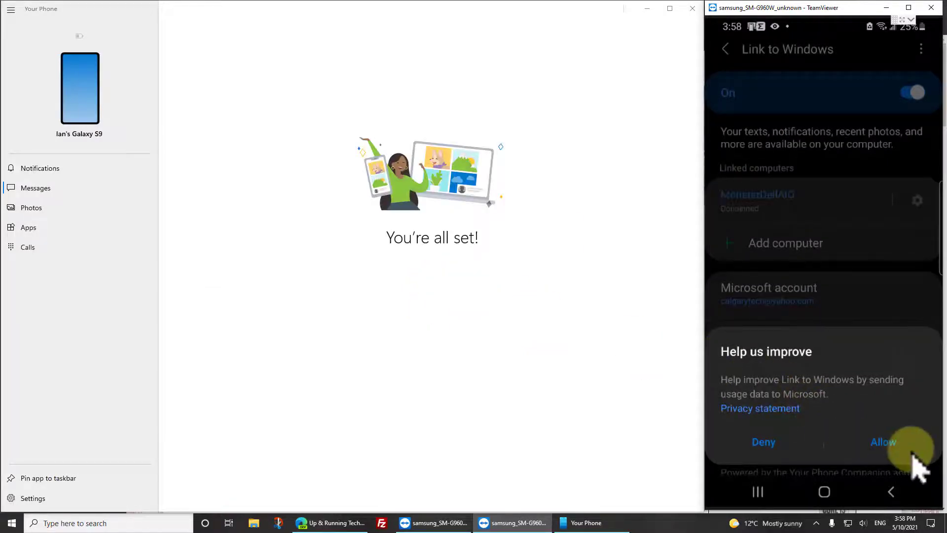
Allow usage data sharing and enable linking over mobile data in Link to Windows
{"action": "left_click", "coordinate": [883, 442]}
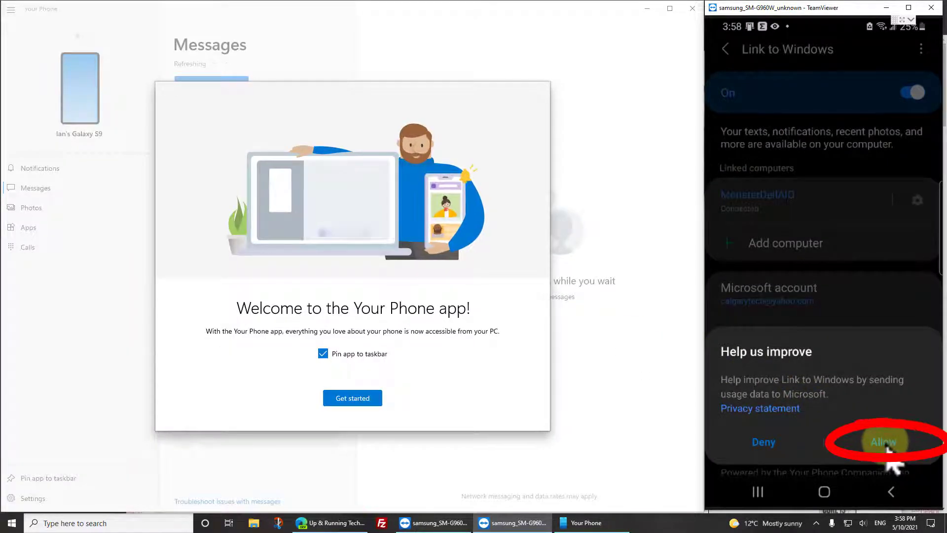
{"action": "left_click", "coordinate": [882, 442]}
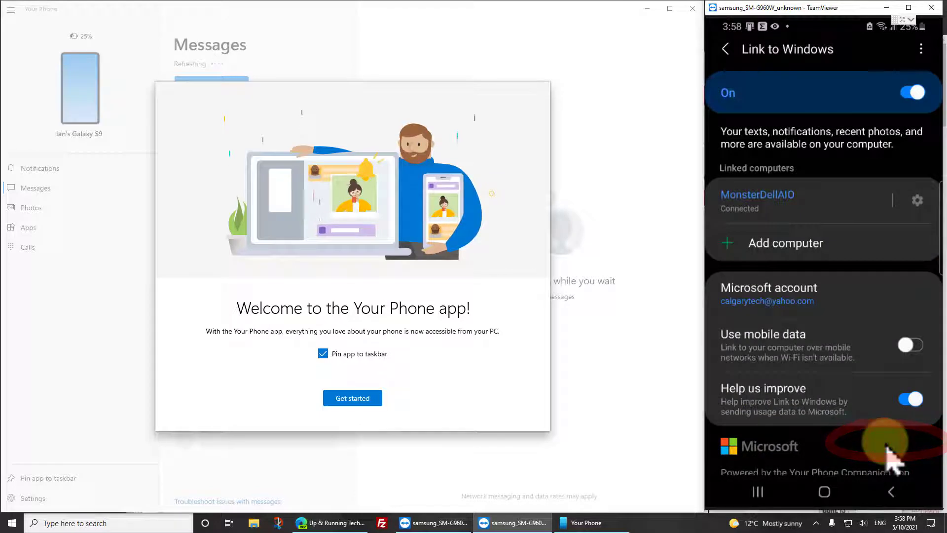
{"action": "mouse_move", "coordinate": [871, 362]}
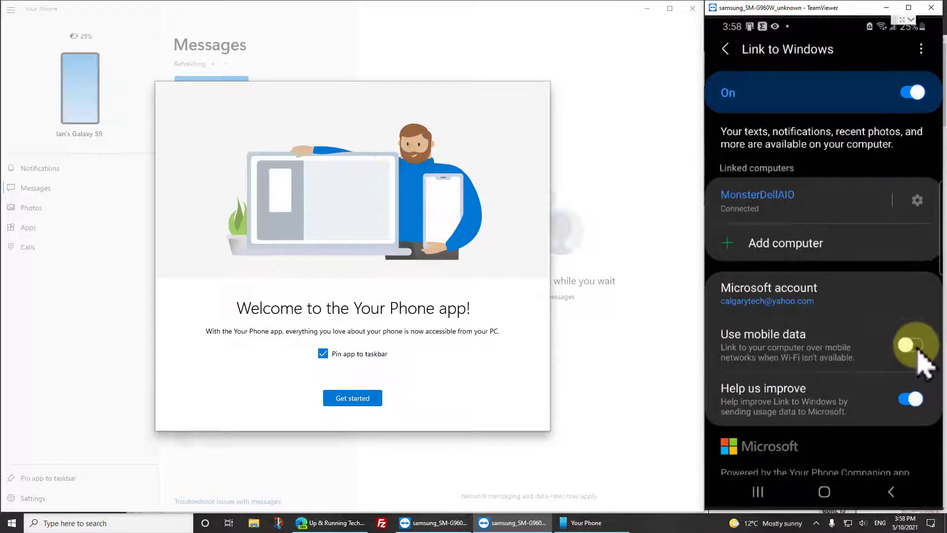
{"action": "left_click", "coordinate": [913, 346]}
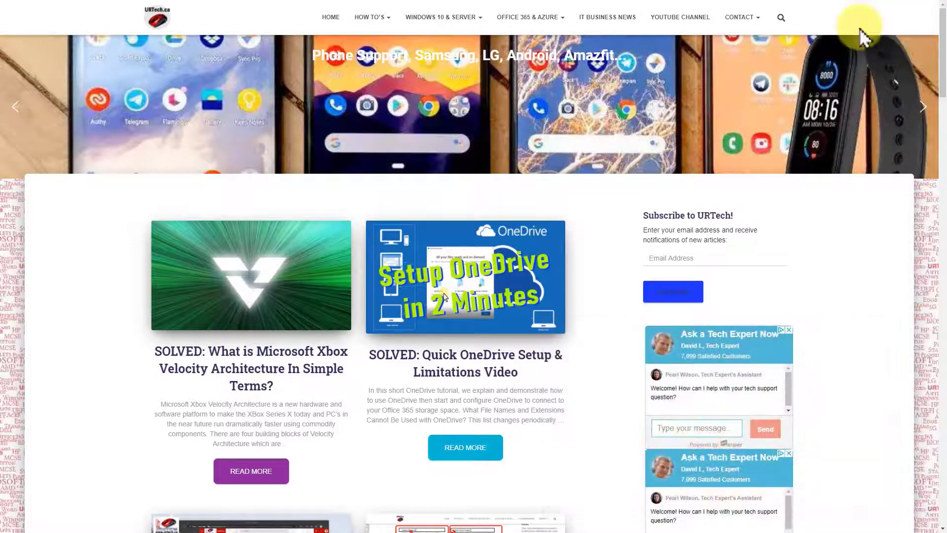
{"action": "left_click", "coordinate": [443, 17]}
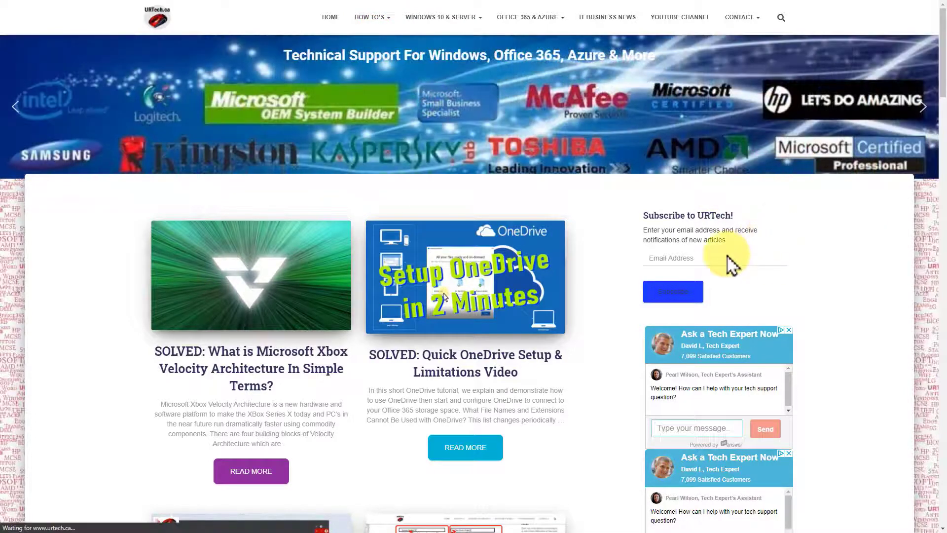
{"action": "scroll", "scroll_direction": "down", "scroll_amount": 3}
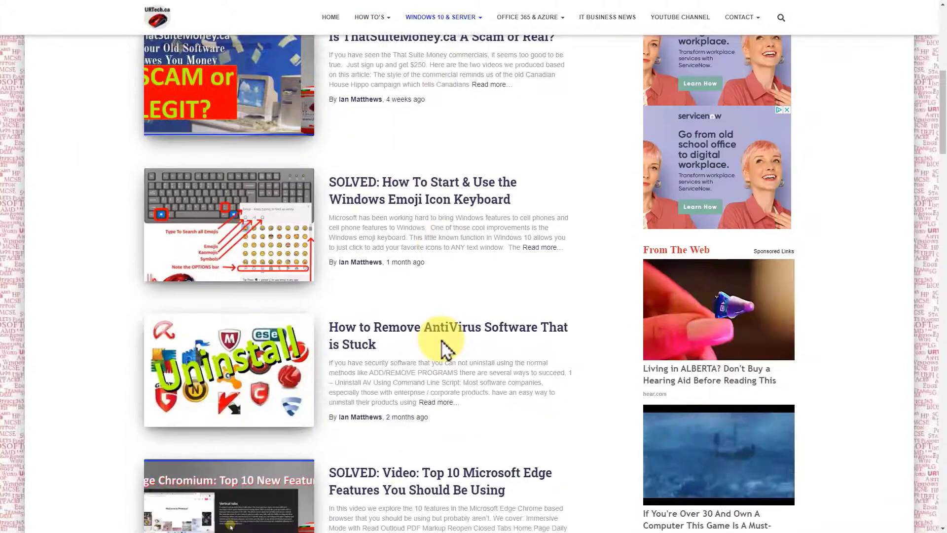
{"action": "scroll", "scroll_direction": "down", "scroll_amount": 3}
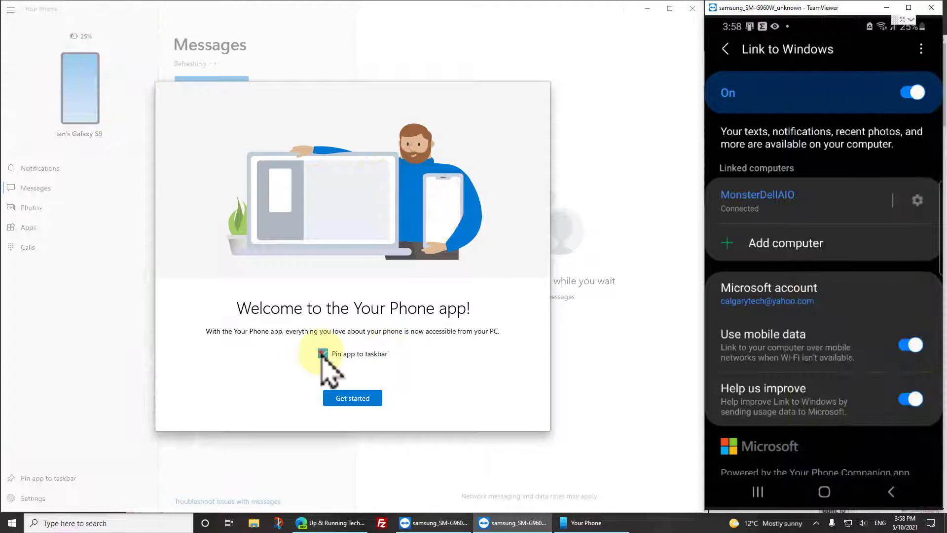
Set the Pin app to taskbar choice on the welcome screen before getting started
{"action": "left_click", "coordinate": [352, 397]}
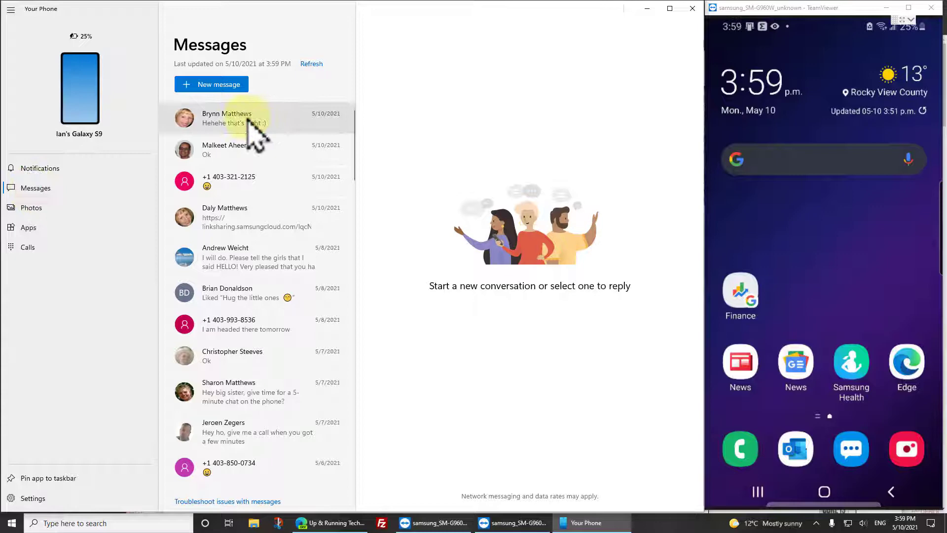
Browse Messages, Notifications and Photos, then run a phone app on the PC with casting allowed
{"action": "left_click", "coordinate": [254, 117]}
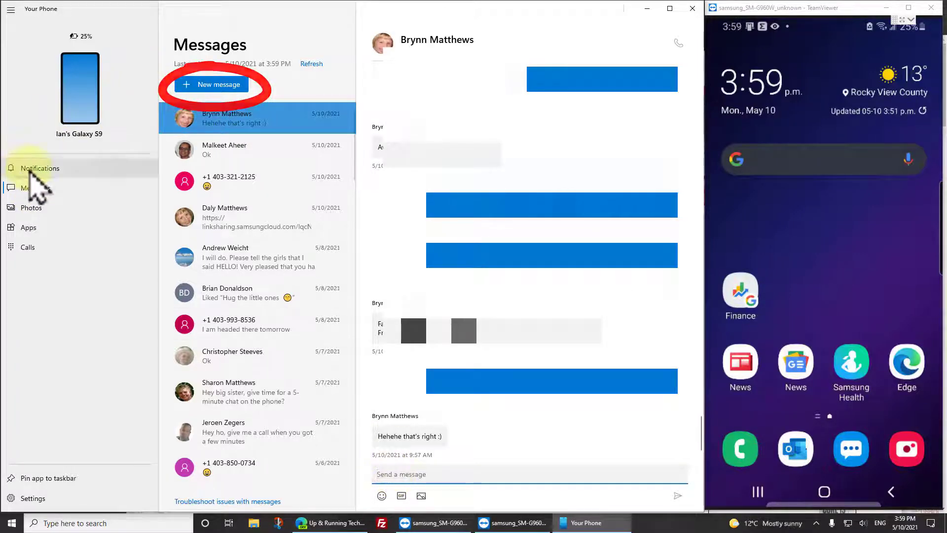
{"action": "left_click", "coordinate": [40, 167]}
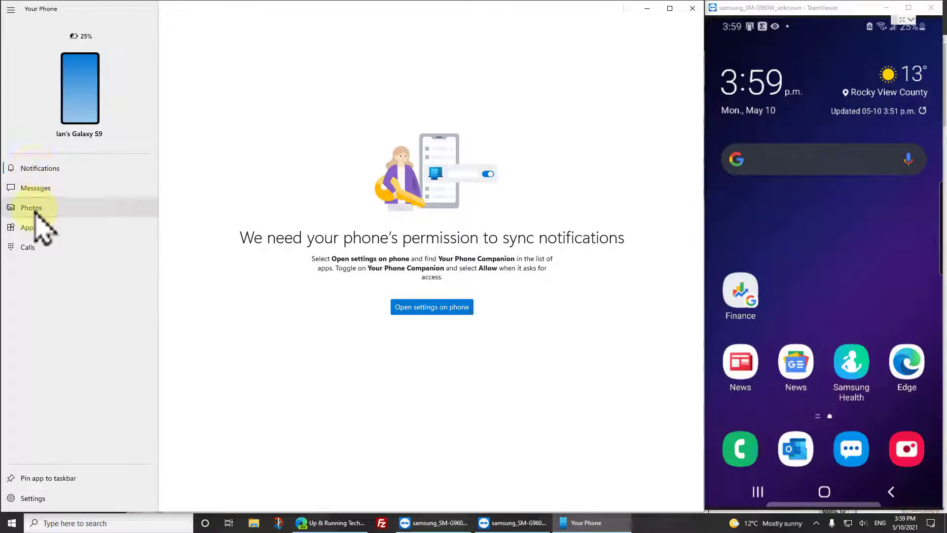
{"action": "left_click", "coordinate": [31, 208]}
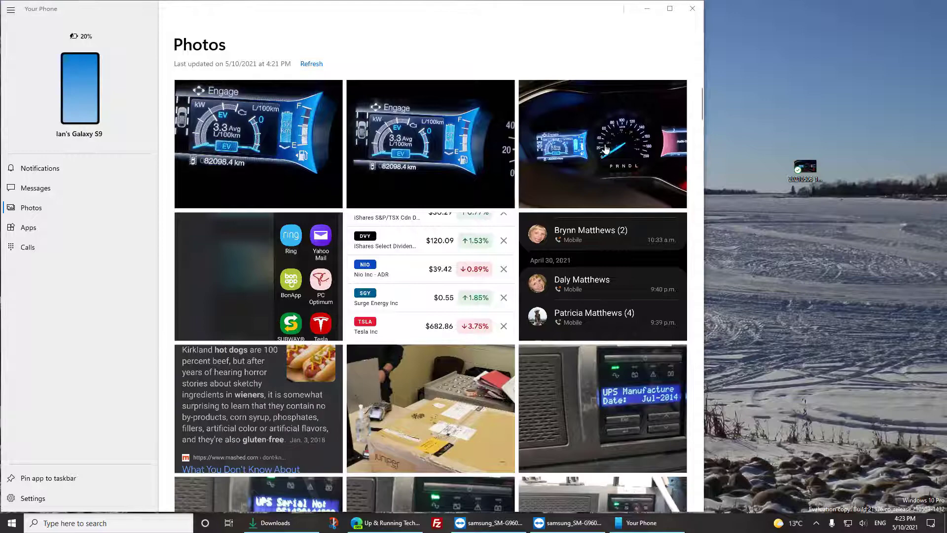
{"action": "mouse_move", "coordinate": [571, 142]}
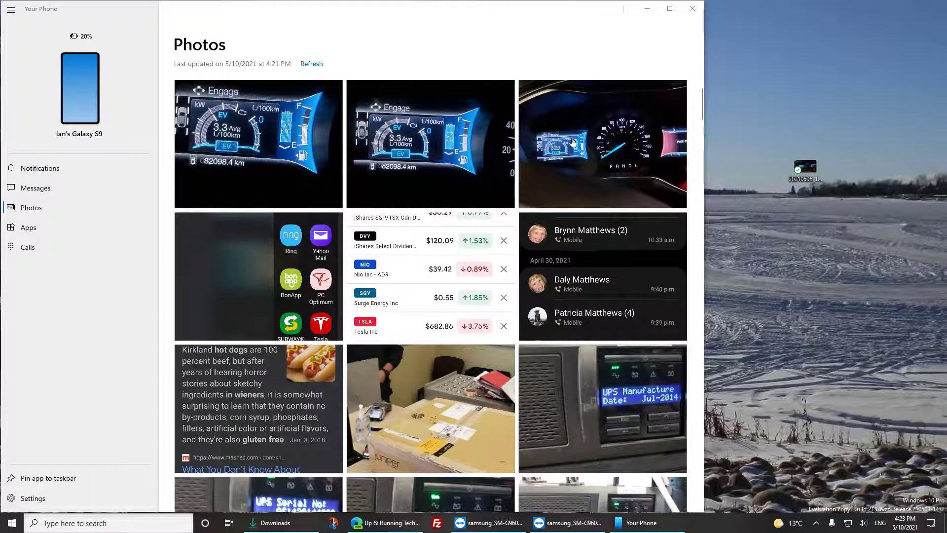
{"action": "left_click", "coordinate": [29, 227]}
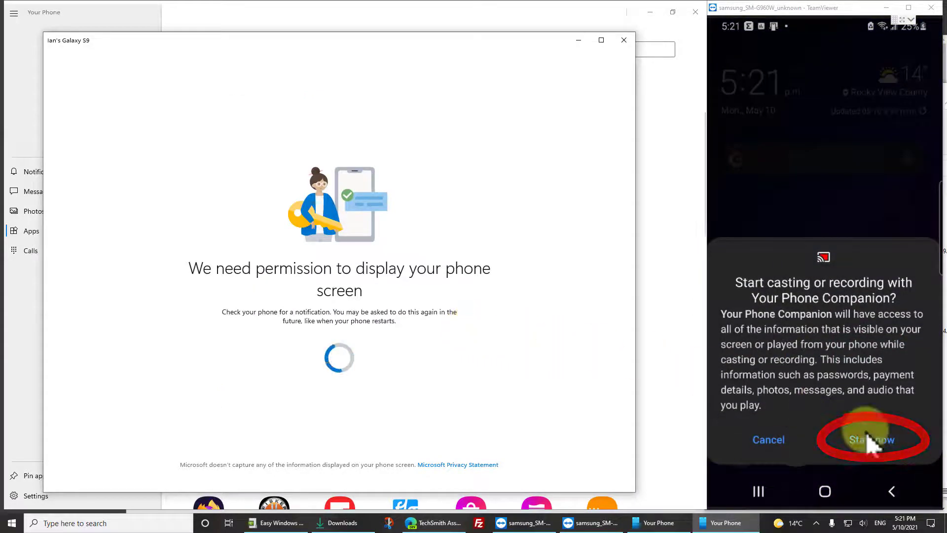
{"action": "left_click", "coordinate": [871, 439]}
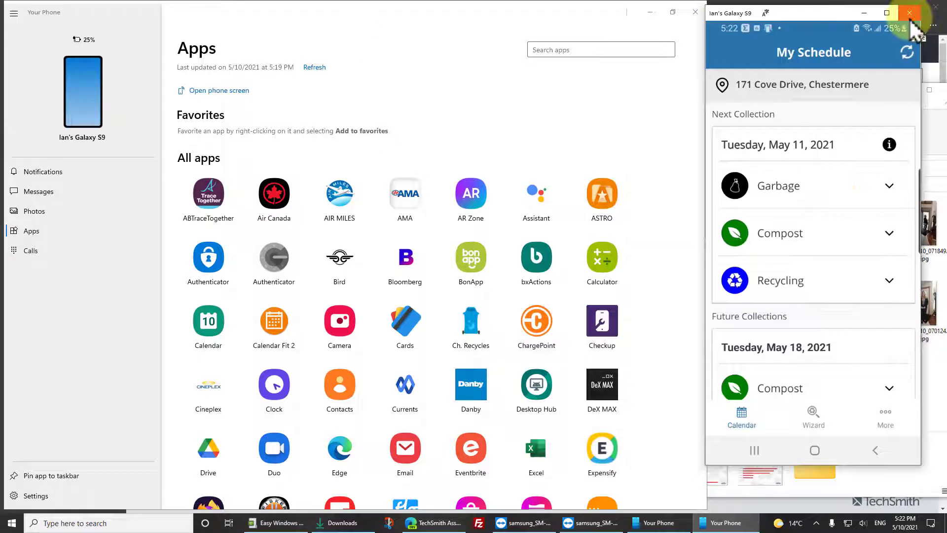
{"action": "mouse_move", "coordinate": [473, 302]}
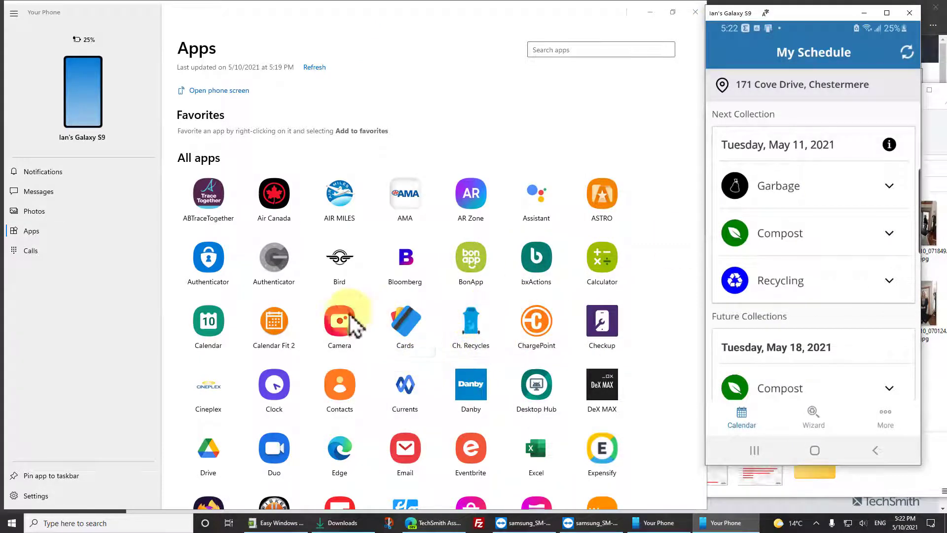
{"action": "mouse_move", "coordinate": [39, 251]}
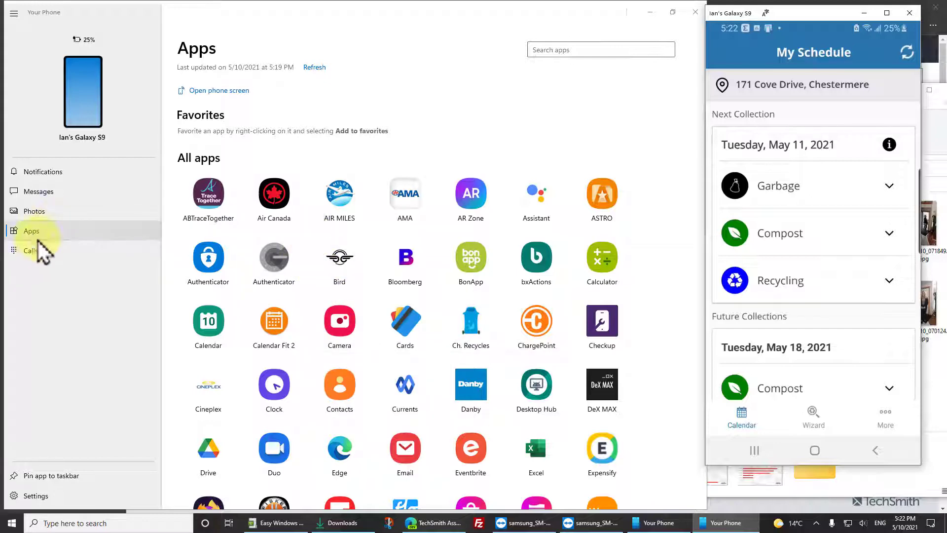
Pair the Galaxy S9 over Bluetooth from the Calls section, confirming the matching PIN
{"action": "left_click", "coordinate": [31, 251]}
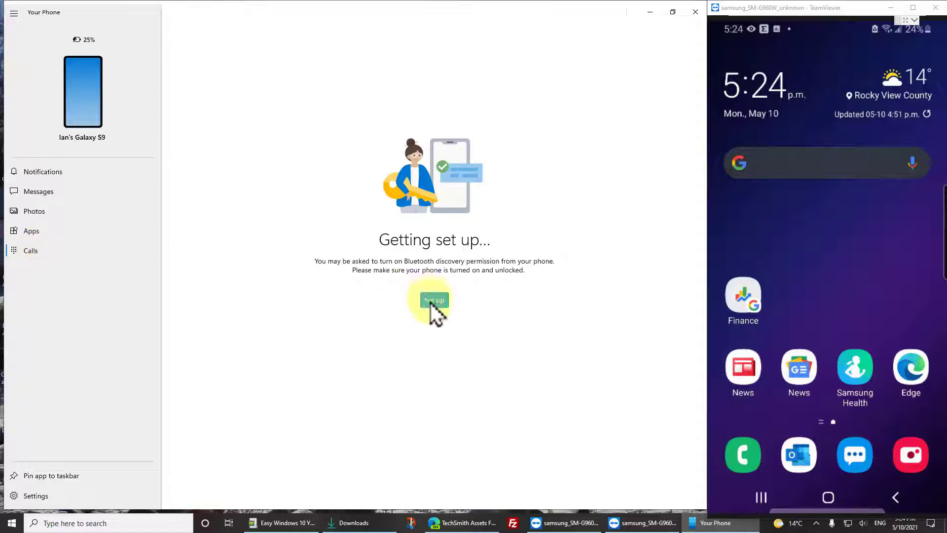
{"action": "left_click", "coordinate": [434, 300]}
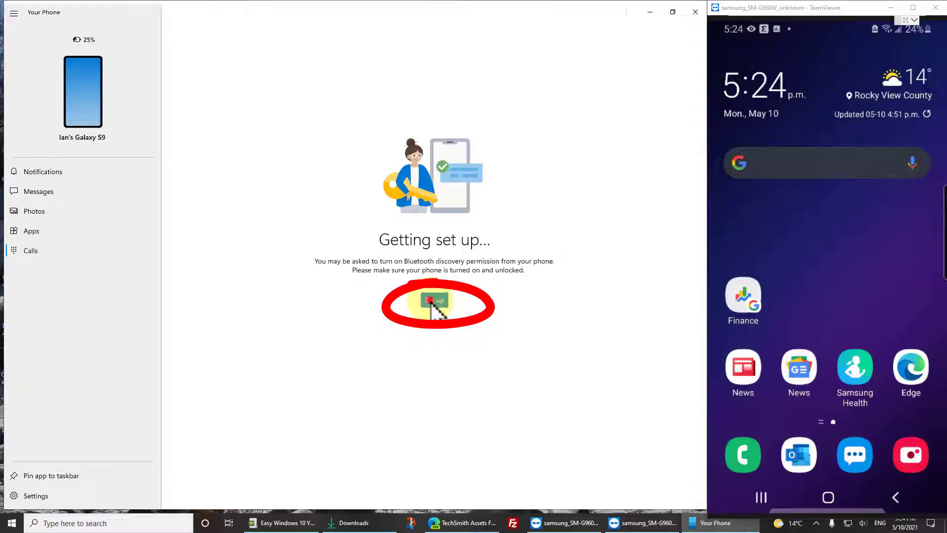
{"action": "left_click", "coordinate": [435, 301]}
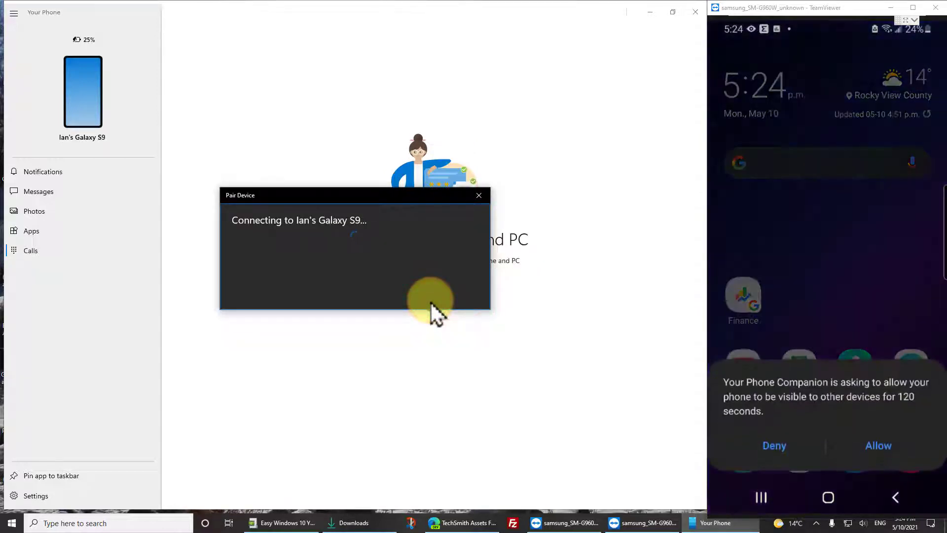
{"action": "left_click", "coordinate": [878, 445]}
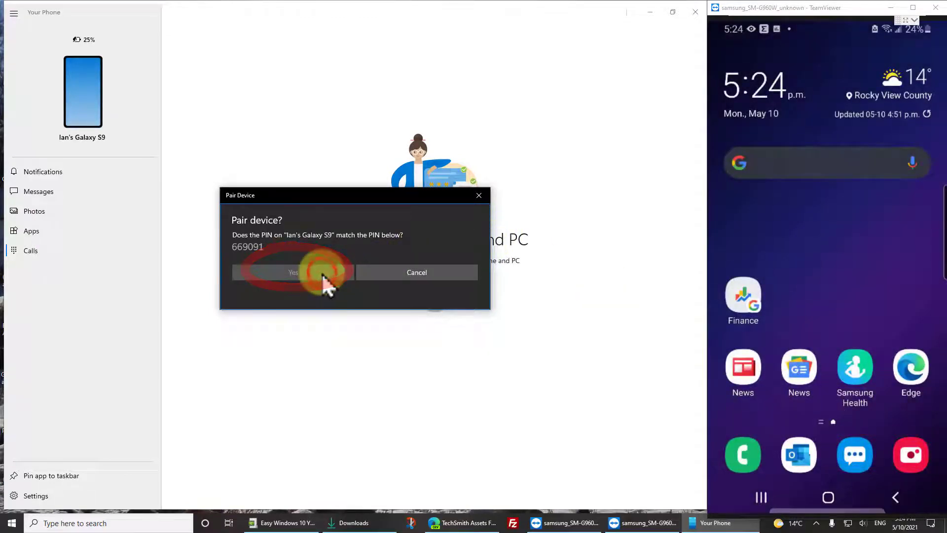
{"action": "left_click", "coordinate": [293, 272]}
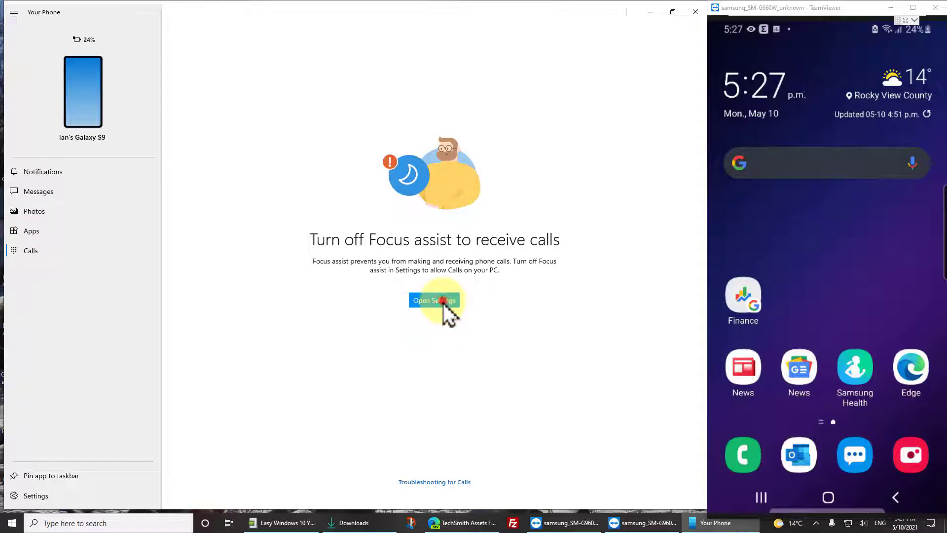
Turn Focus assist off in Windows Settings and return to the Calls page
{"action": "left_click", "coordinate": [434, 300]}
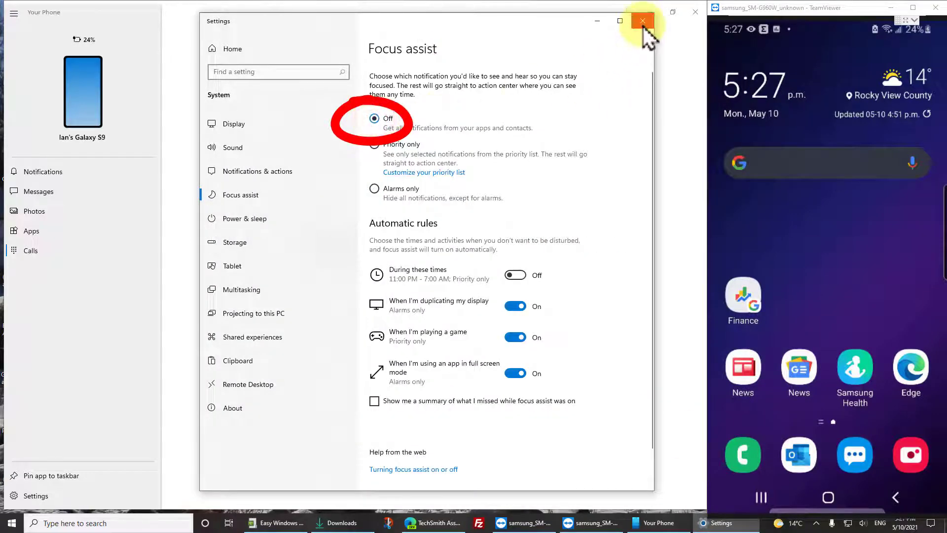
{"action": "left_click", "coordinate": [642, 21]}
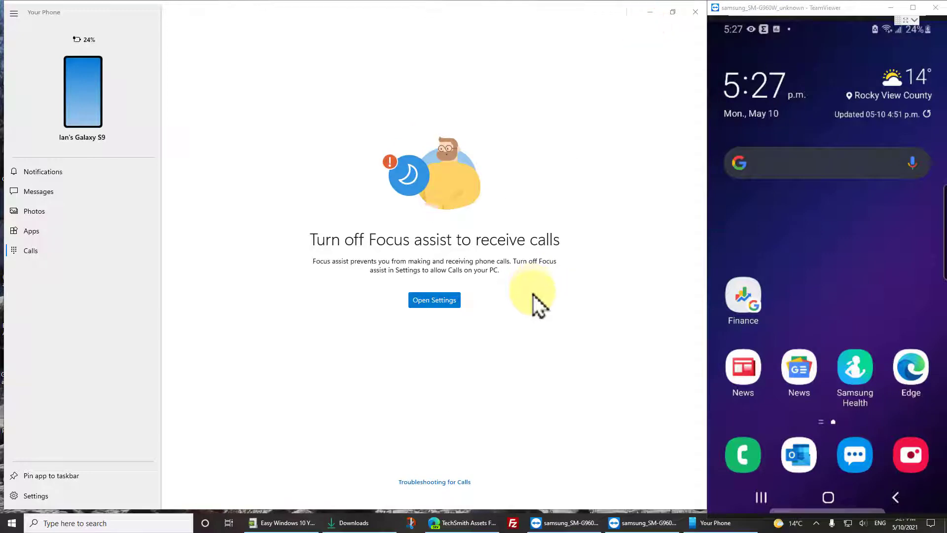
{"action": "left_click", "coordinate": [434, 300]}
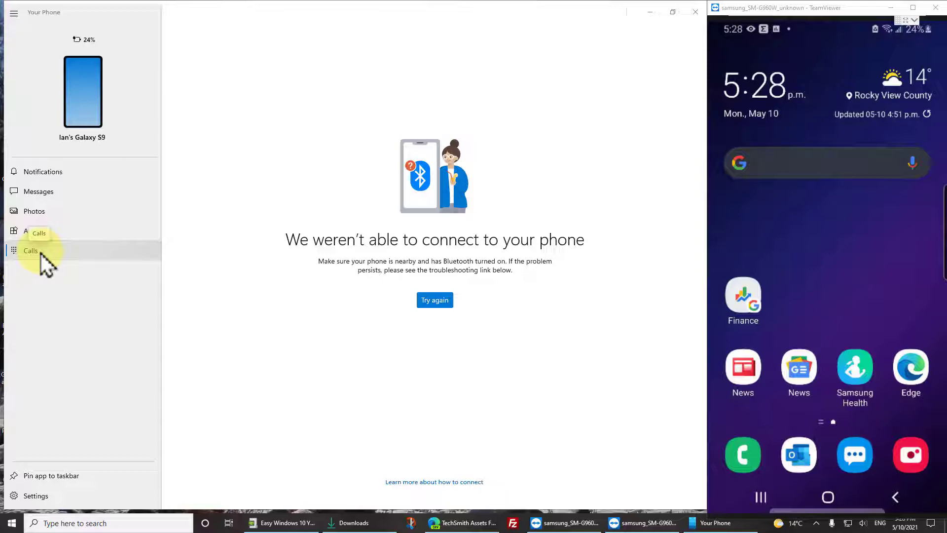
From Notifications, send the notification access request to the phone
{"action": "left_click", "coordinate": [34, 211]}
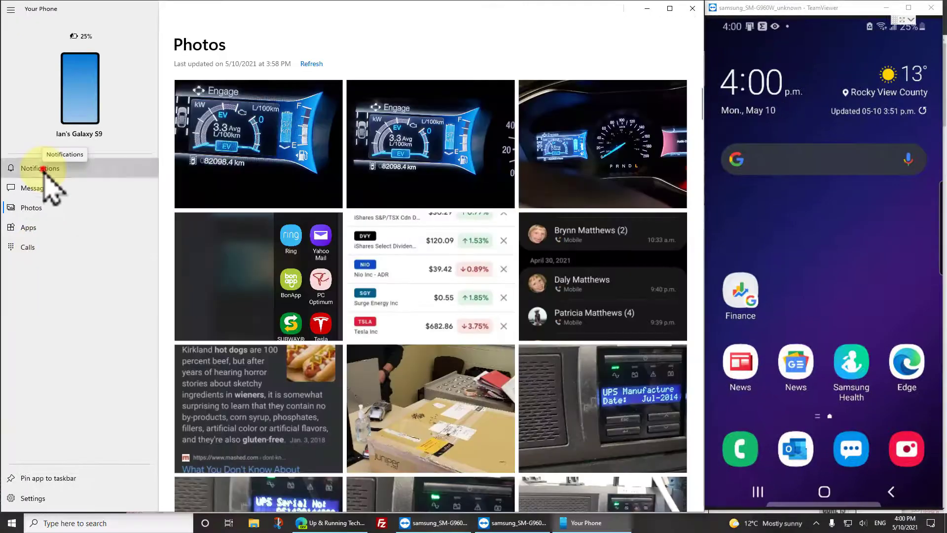
{"action": "left_click", "coordinate": [40, 168]}
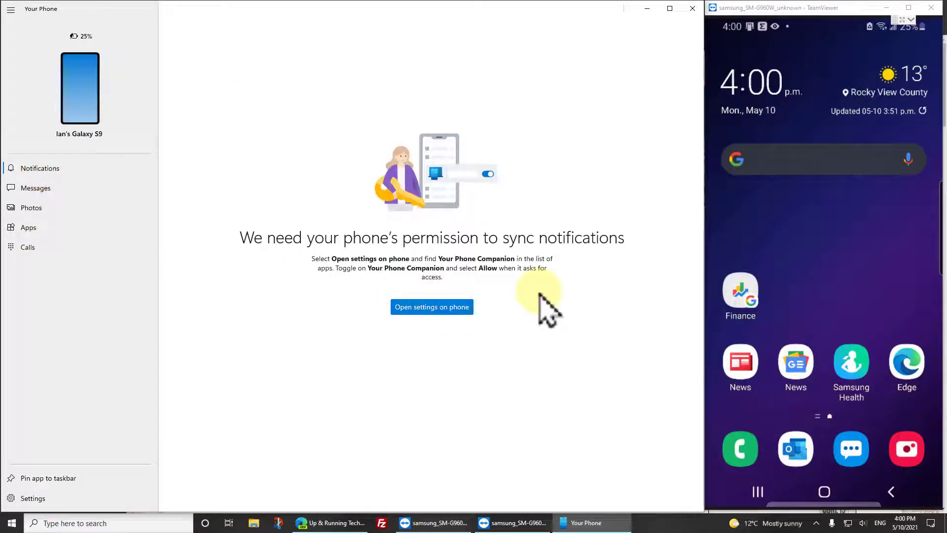
{"action": "left_click", "coordinate": [432, 306]}
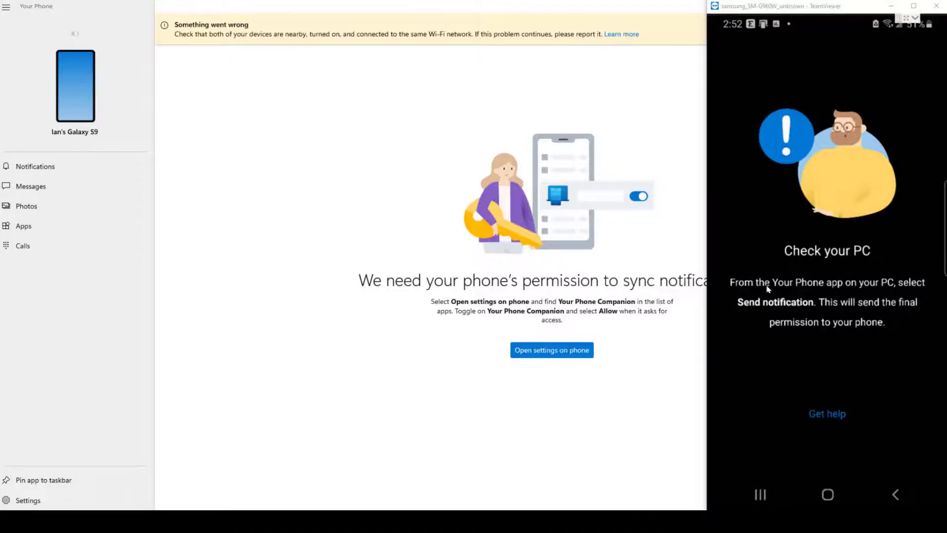
{"action": "left_click", "coordinate": [550, 349]}
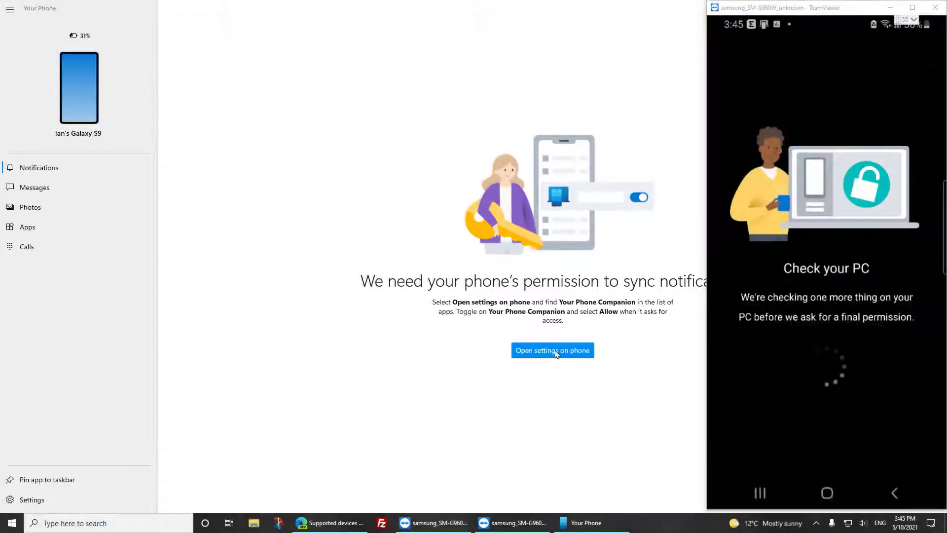
{"action": "left_click", "coordinate": [552, 350]}
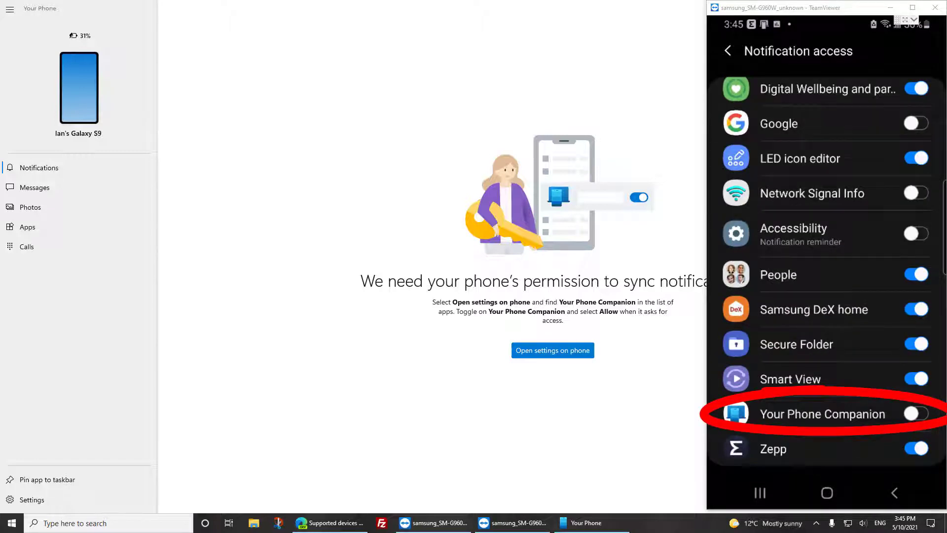
Grant Your Phone Companion notification access on the Galaxy S9
{"action": "left_click", "coordinate": [914, 414]}
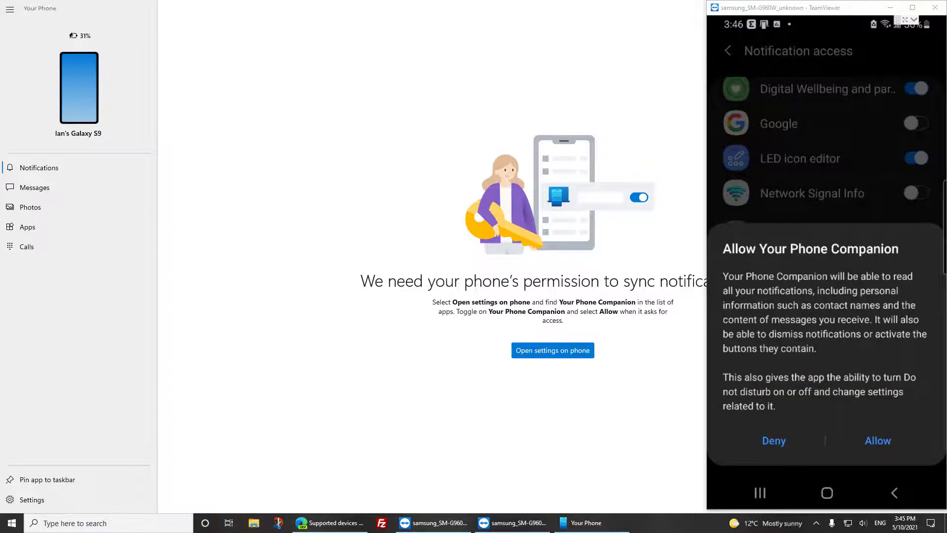
{"action": "left_click", "coordinate": [876, 440]}
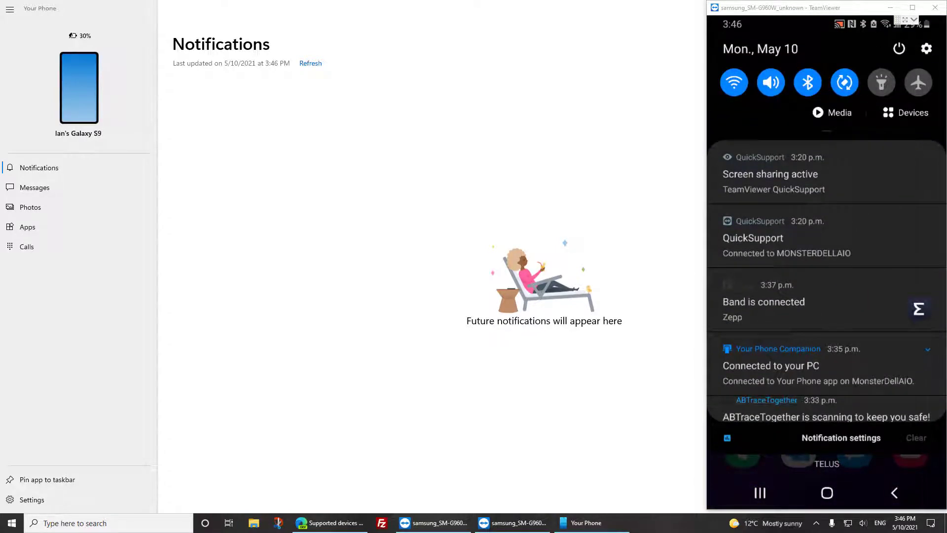
Reach Your Phone Companion's permissions through the phone's Settings > Apps list
{"action": "left_click", "coordinate": [926, 49]}
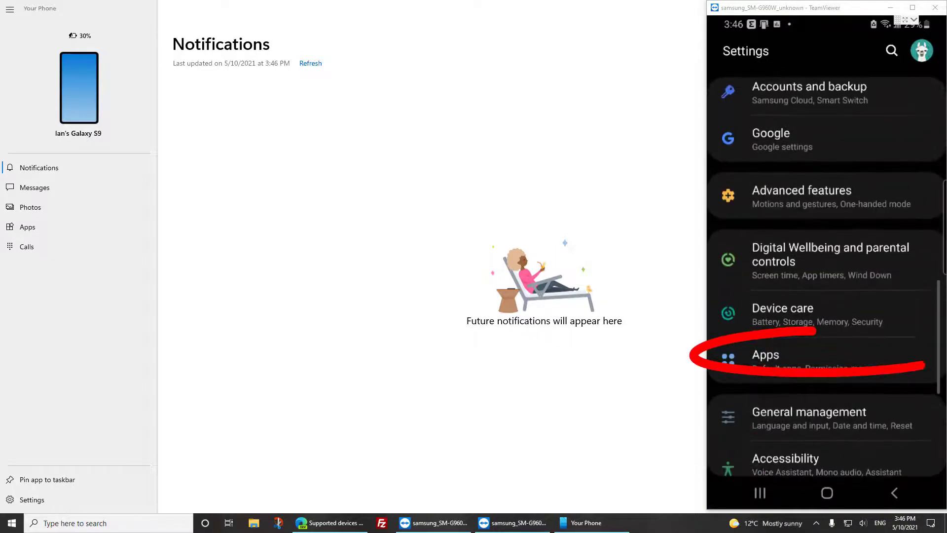
{"action": "left_click", "coordinate": [765, 354]}
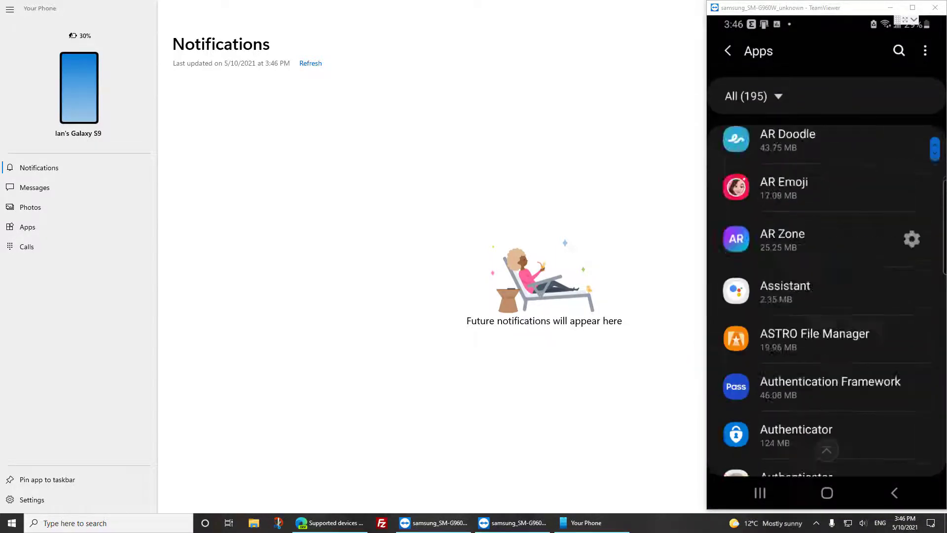
{"action": "scroll", "scroll_direction": "down", "scroll_amount": 3}
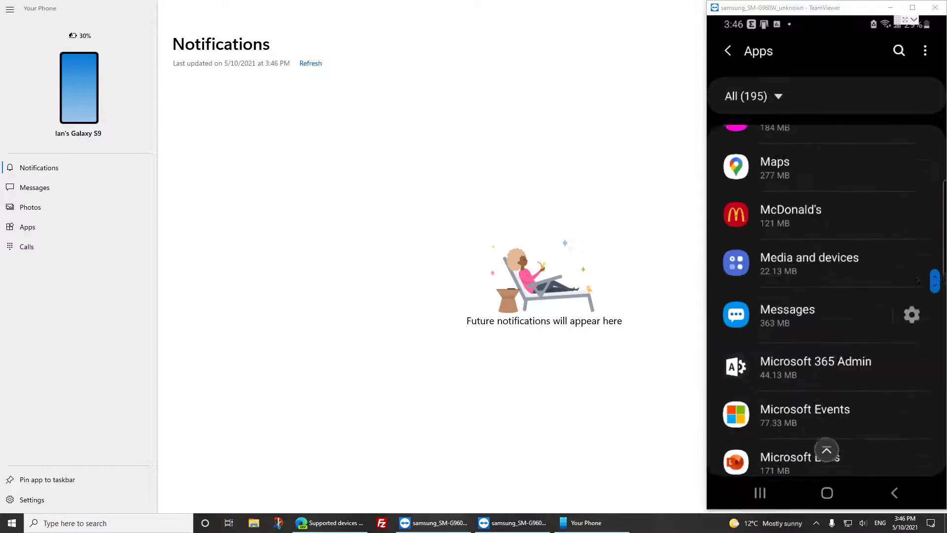
{"action": "scroll", "scroll_direction": "down", "scroll_amount": 3}
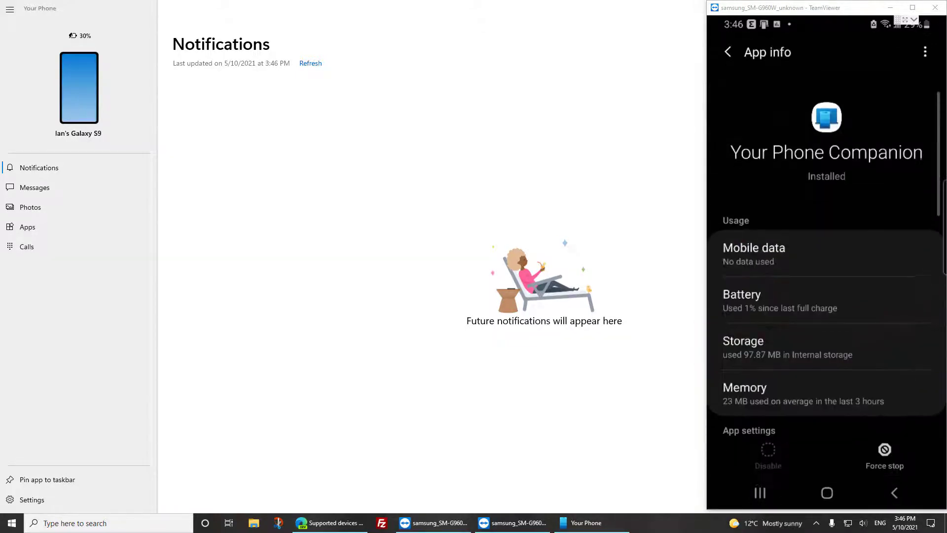
{"action": "scroll", "scroll_direction": "down", "scroll_amount": 3}
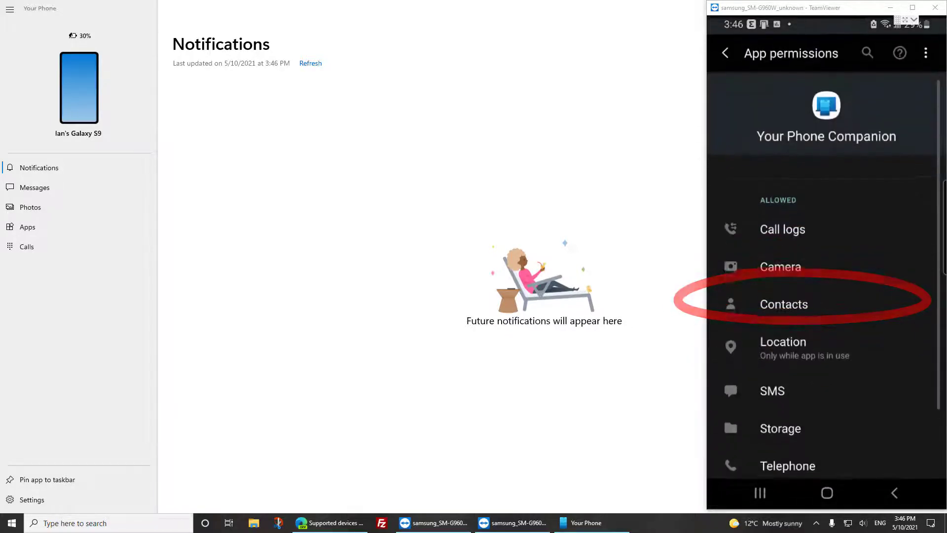
{"action": "scroll", "scroll_direction": "down", "scroll_amount": 3}
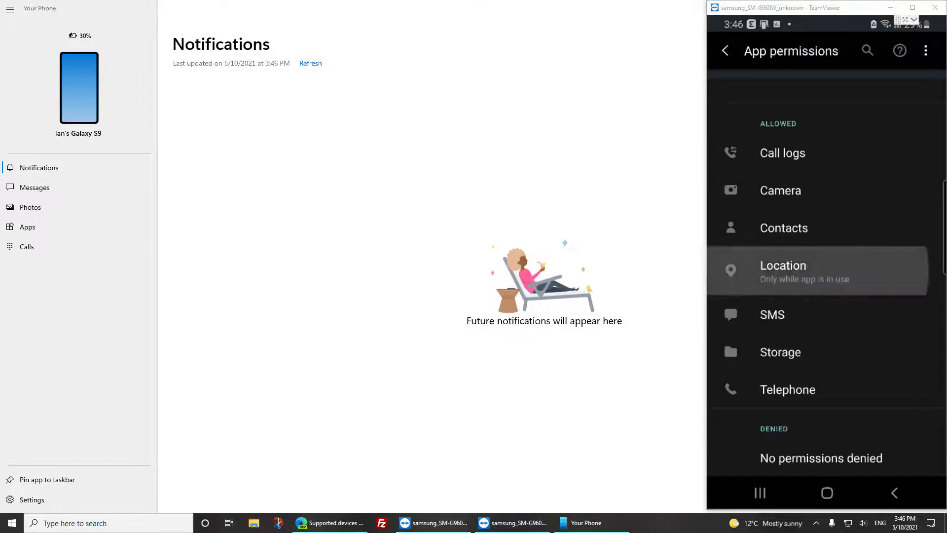
Set the companion's Location permission to Allow only while using the app
{"action": "left_click", "coordinate": [782, 270]}
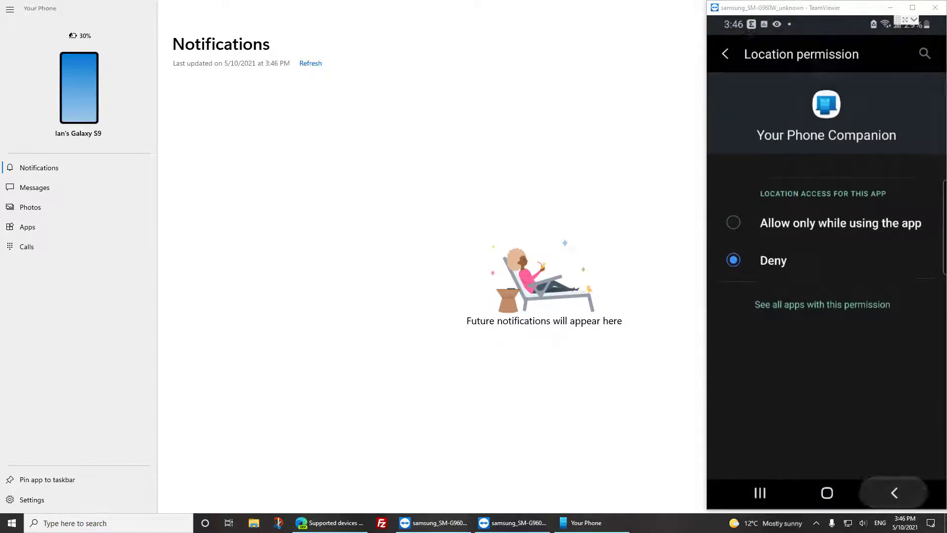
{"action": "left_click", "coordinate": [723, 53]}
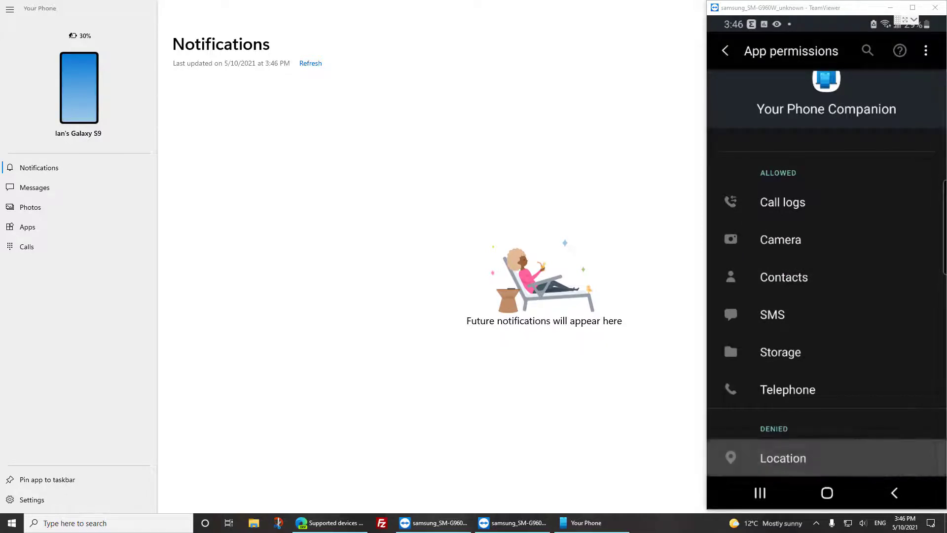
{"action": "left_click", "coordinate": [782, 458]}
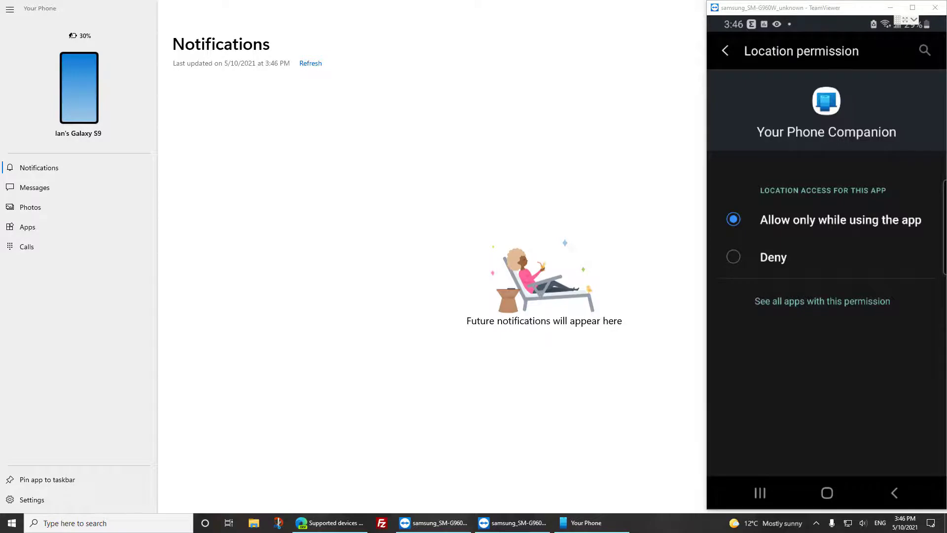
{"action": "left_click", "coordinate": [724, 50]}
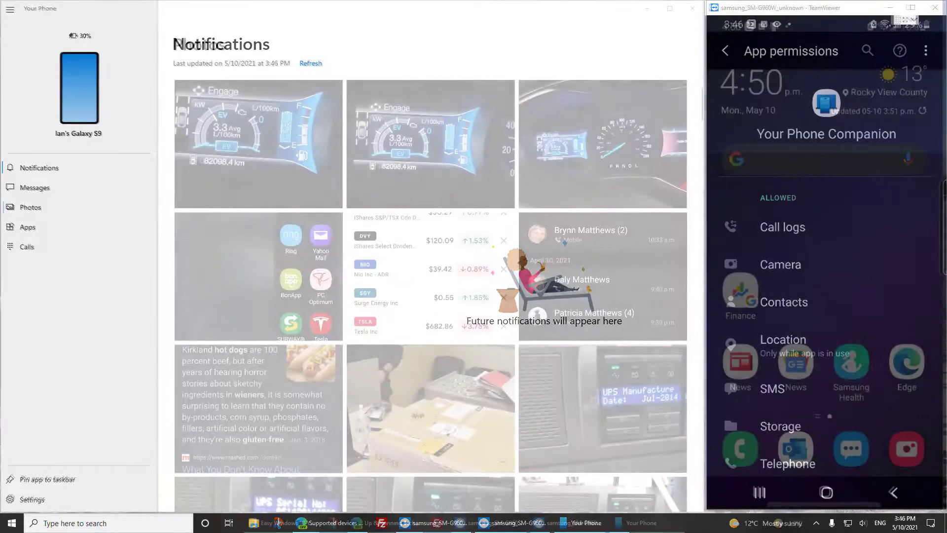
Show the phone's quick settings panel with the Link to Windows PC tile
{"action": "left_click", "coordinate": [31, 207]}
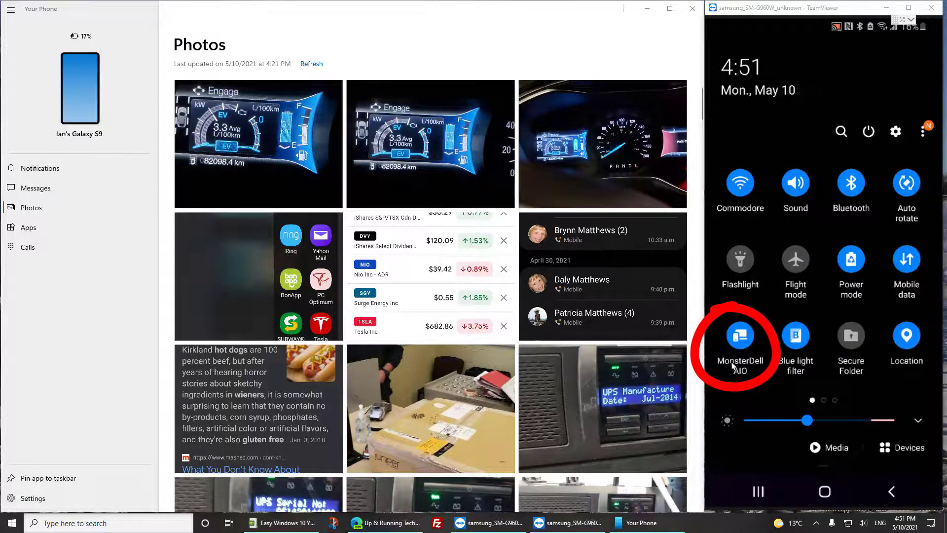
{"action": "mouse_move", "coordinate": [757, 336]}
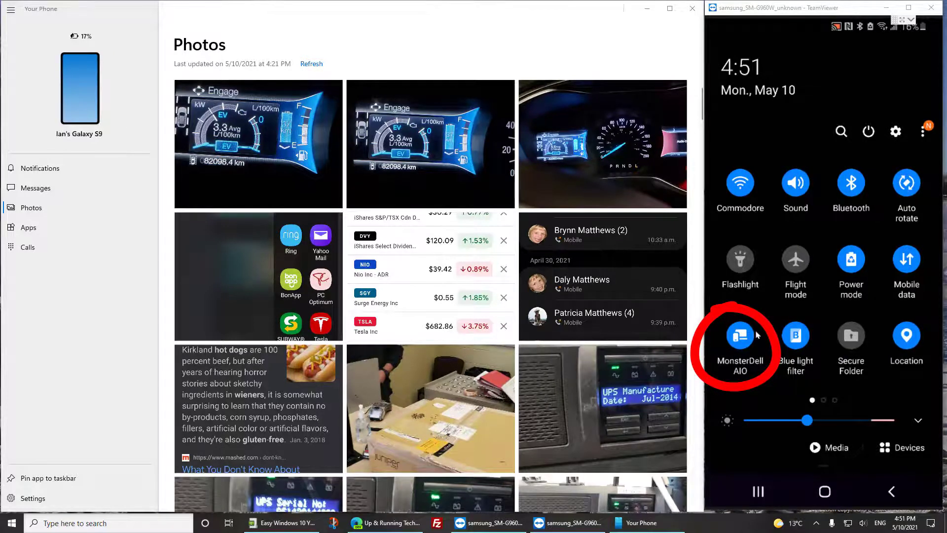